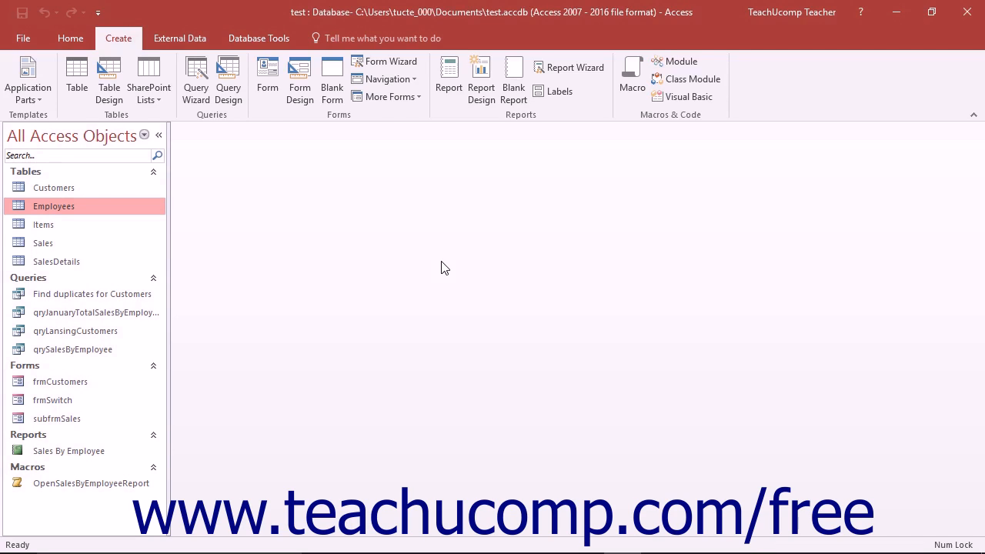
- Show the Database Tools ribbon commands and select the Employees table in the navigation pane
{"action": "left_click", "coordinate": [54, 188]}
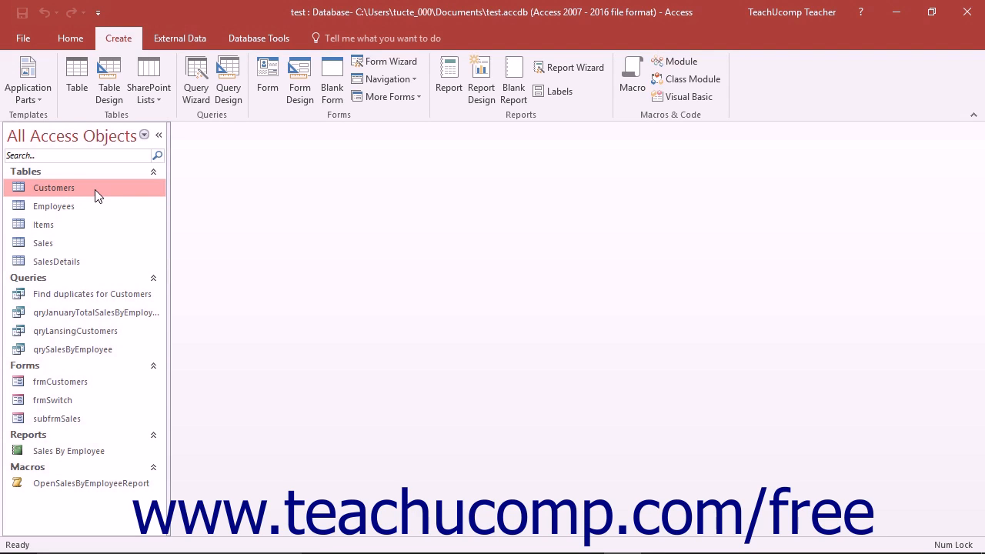
{"action": "mouse_move", "coordinate": [86, 206]}
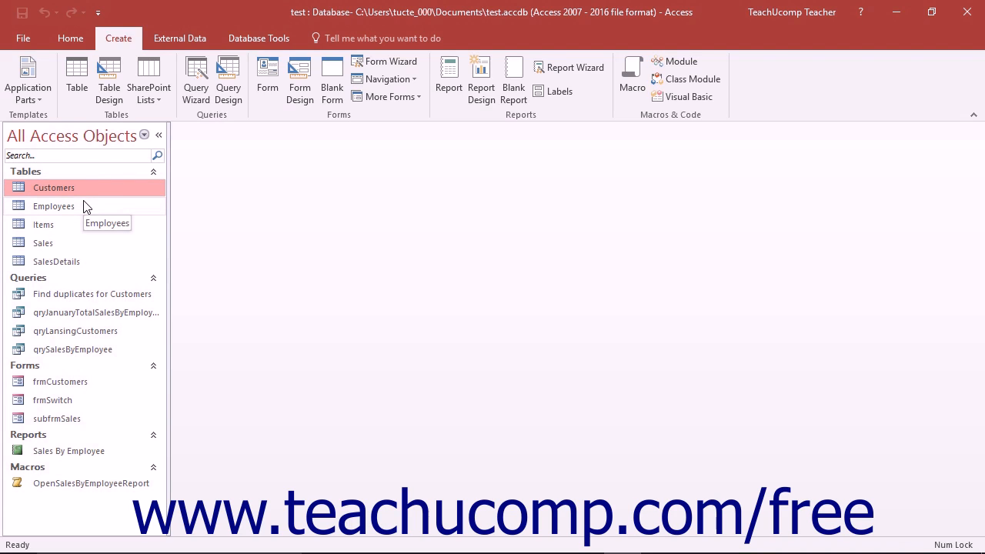
{"action": "mouse_move", "coordinate": [258, 37]}
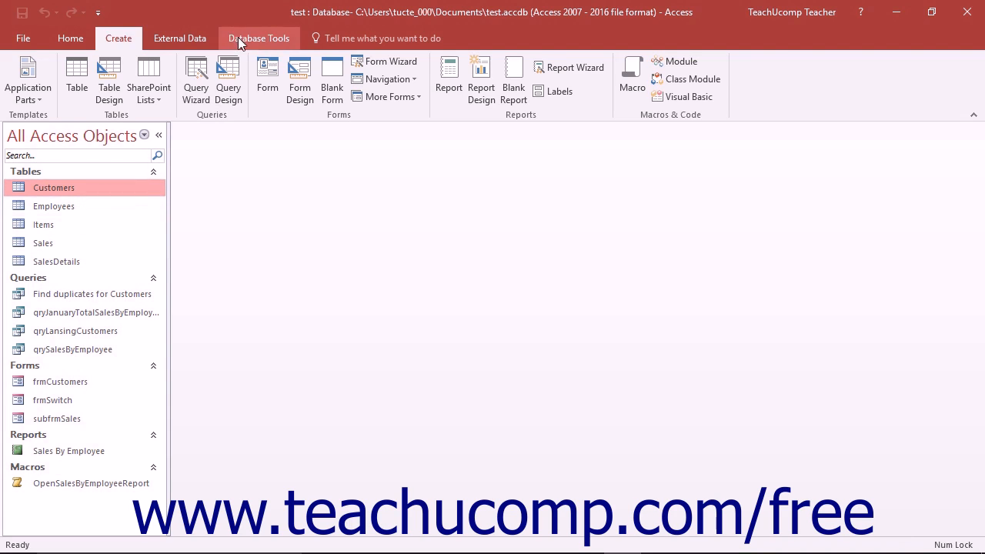
{"action": "left_click", "coordinate": [259, 37]}
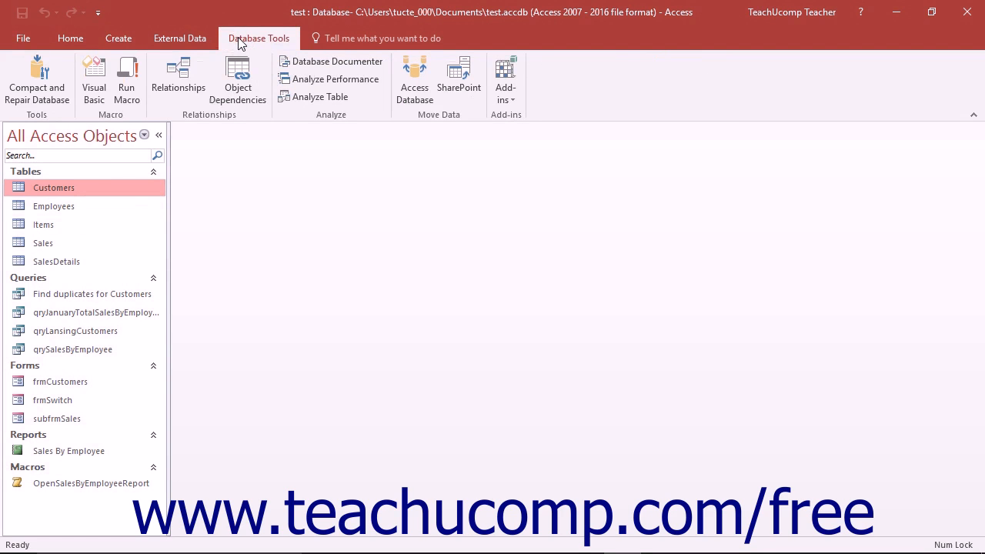
{"action": "left_click", "coordinate": [54, 206]}
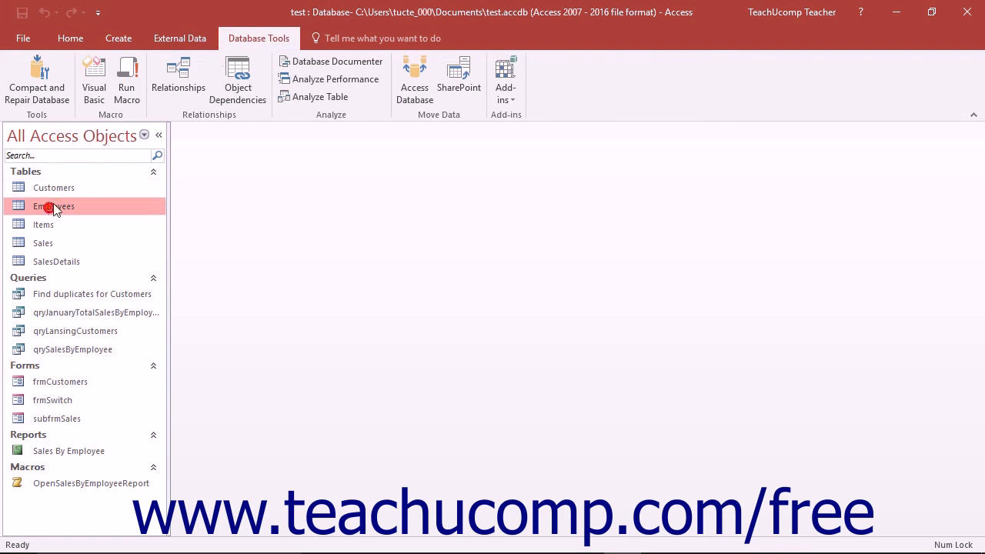
- Display the Relationships window linking Employees, Customers, Sales, SalesDetails and Items
{"action": "left_click", "coordinate": [179, 80]}
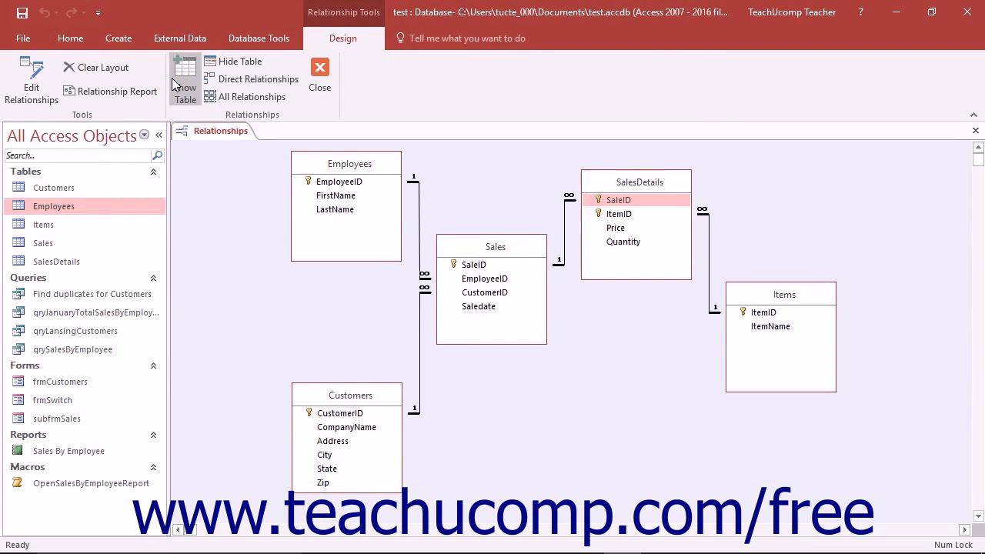
{"action": "mouse_move", "coordinate": [277, 385]}
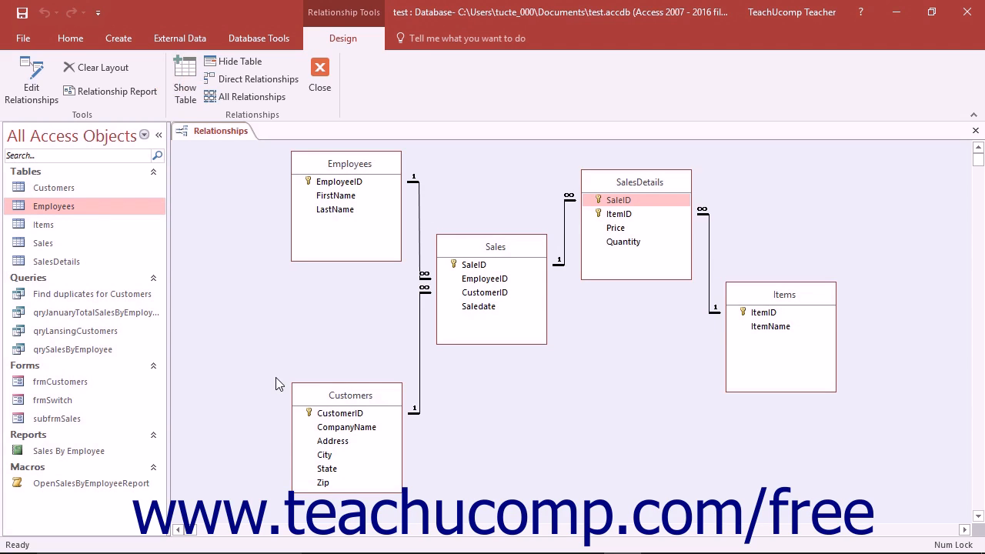
{"action": "mouse_move", "coordinate": [357, 379]}
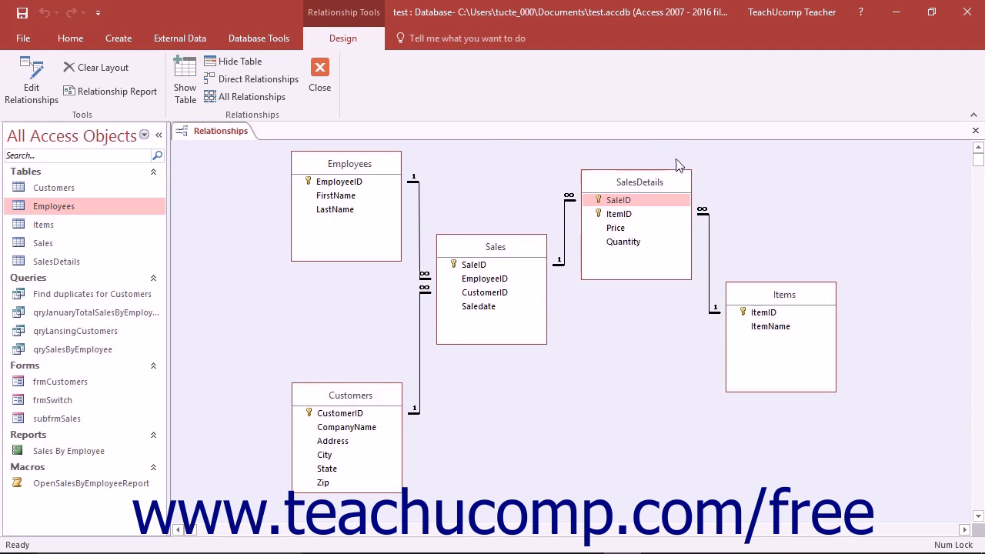
{"action": "mouse_move", "coordinate": [320, 74]}
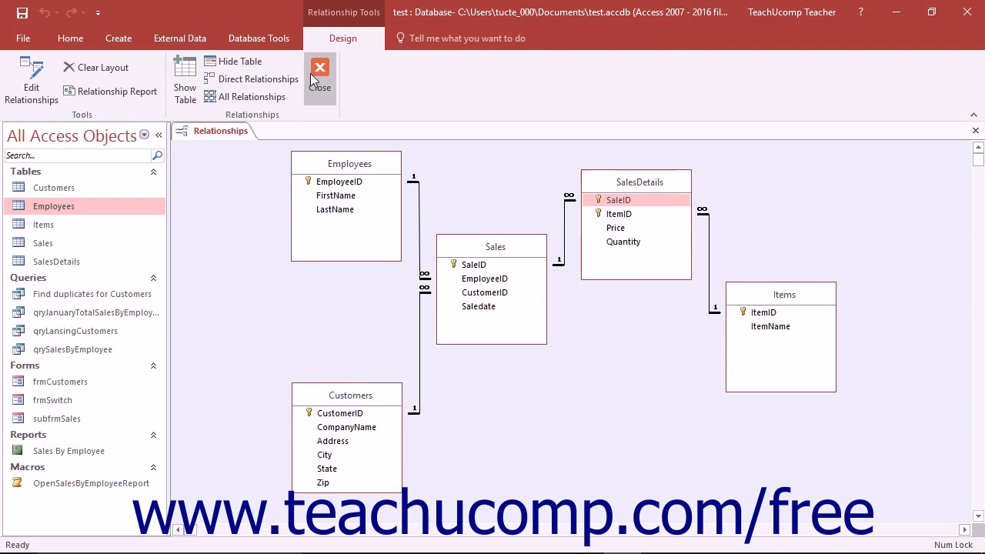
- Close the Relationships window and select the Customers table in the navigation pane
{"action": "left_click", "coordinate": [320, 74]}
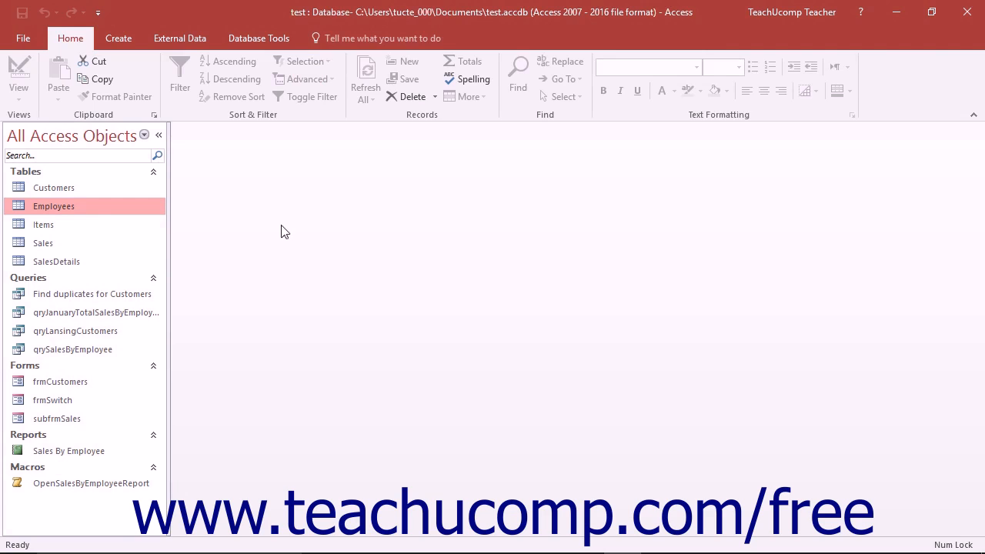
{"action": "mouse_move", "coordinate": [129, 232]}
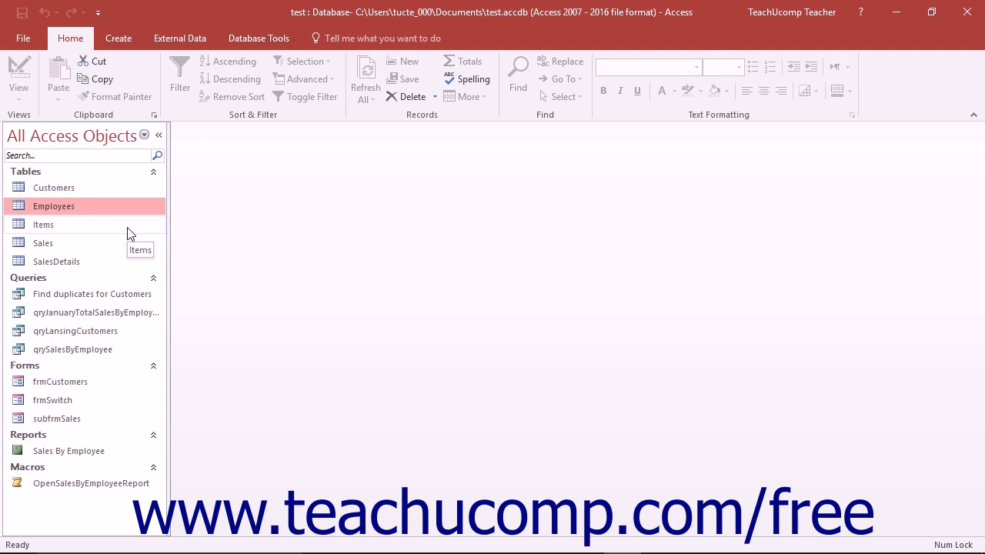
{"action": "mouse_move", "coordinate": [89, 188]}
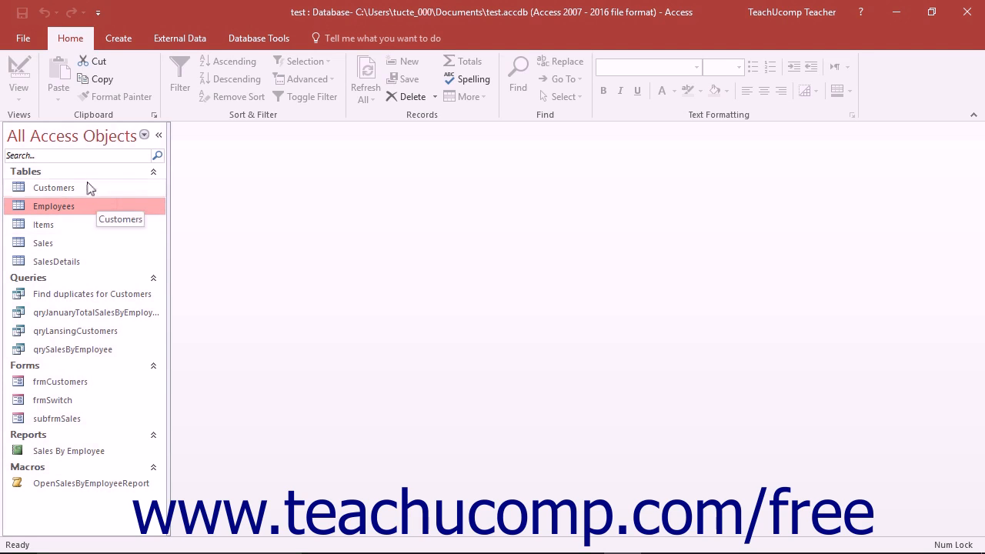
{"action": "mouse_move", "coordinate": [86, 183]}
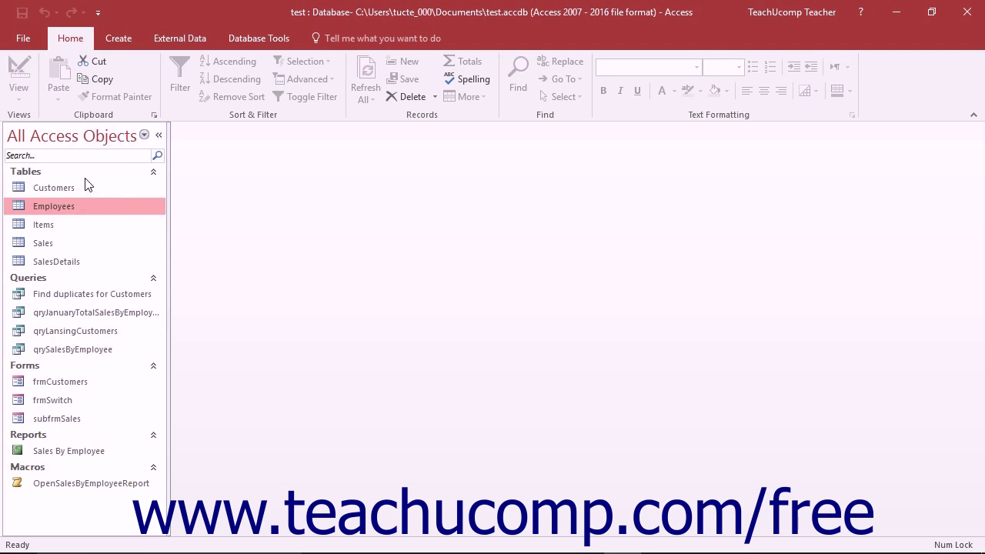
{"action": "left_click", "coordinate": [53, 188]}
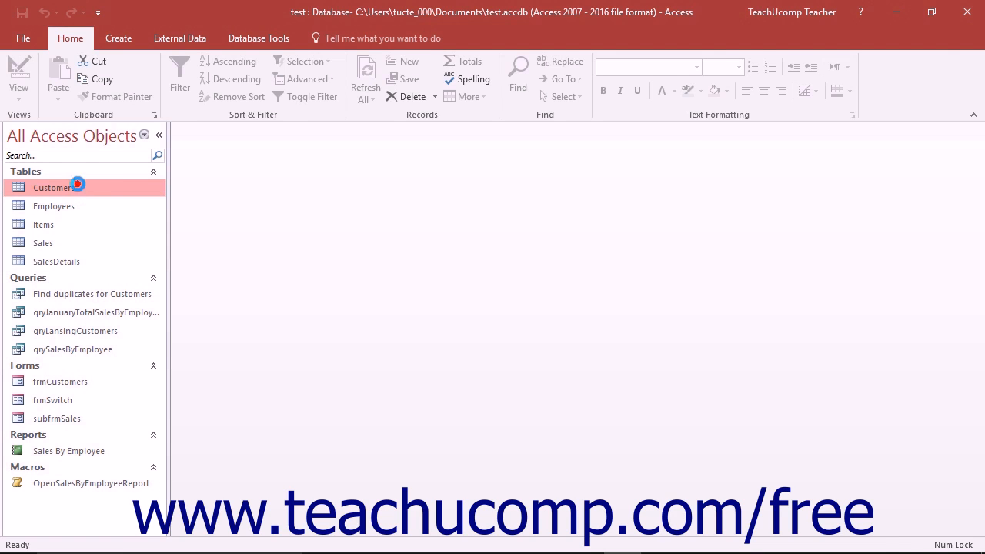
- View the Customers datasheet, selecting the CompanyName column and the Fred's Food Store record
{"action": "double_click", "coordinate": [54, 188]}
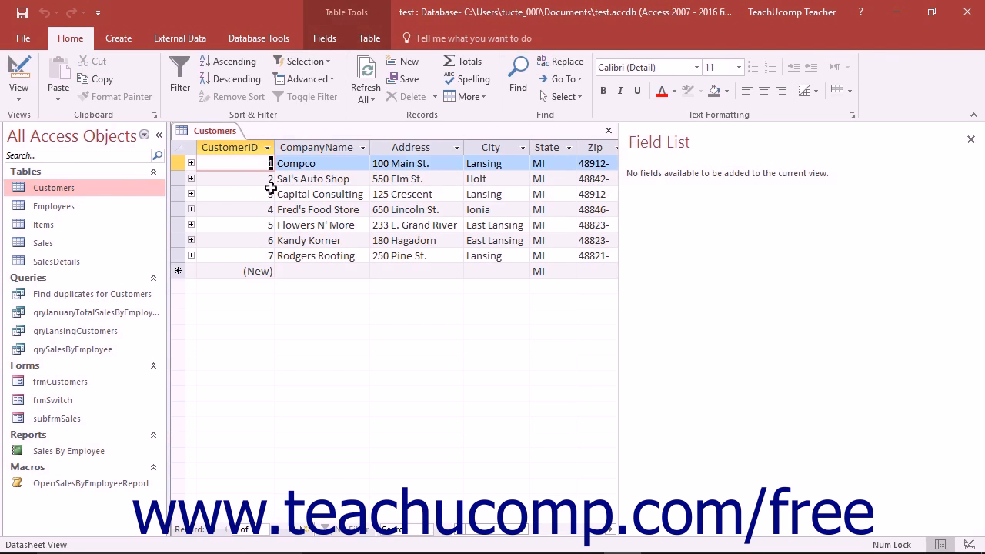
{"action": "mouse_move", "coordinate": [342, 157]}
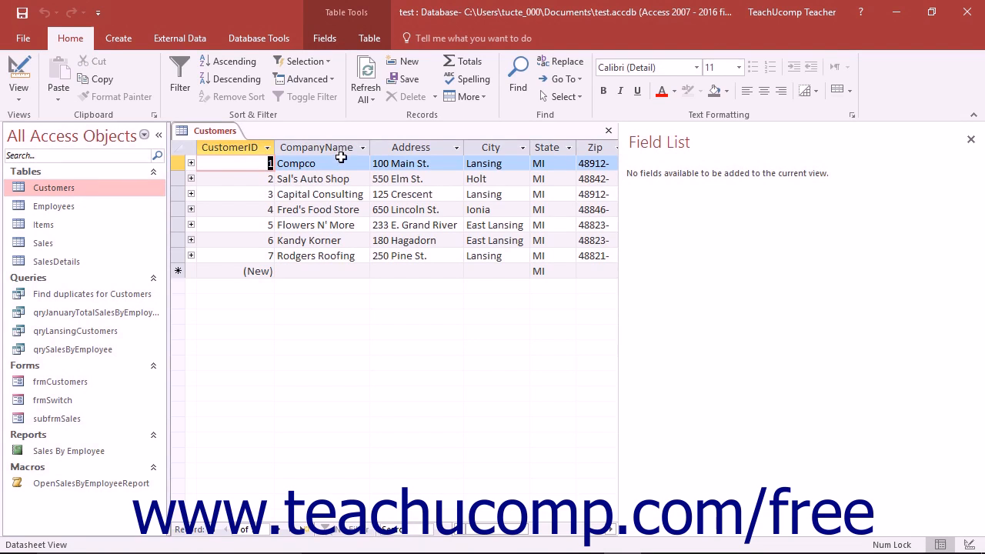
{"action": "left_click", "coordinate": [316, 148]}
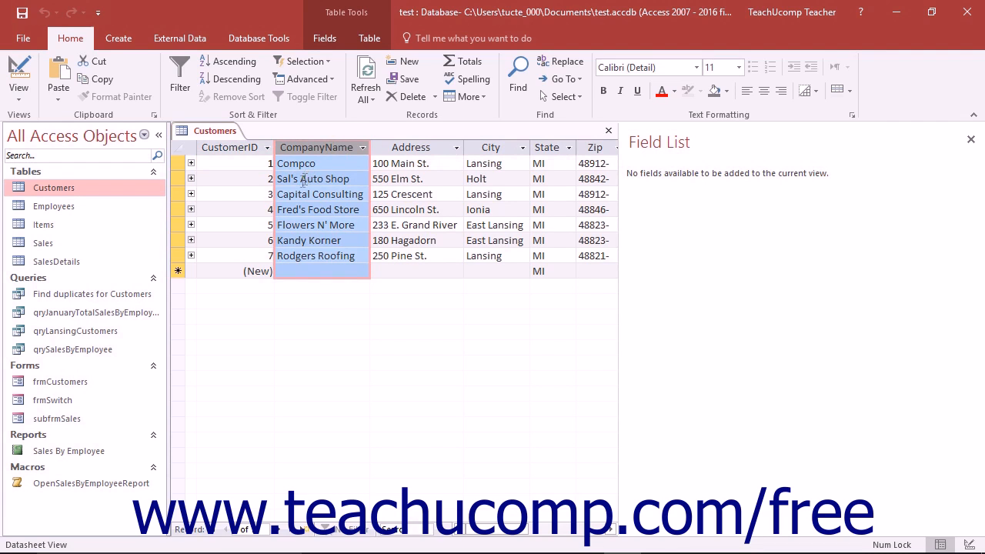
{"action": "left_click", "coordinate": [180, 209]}
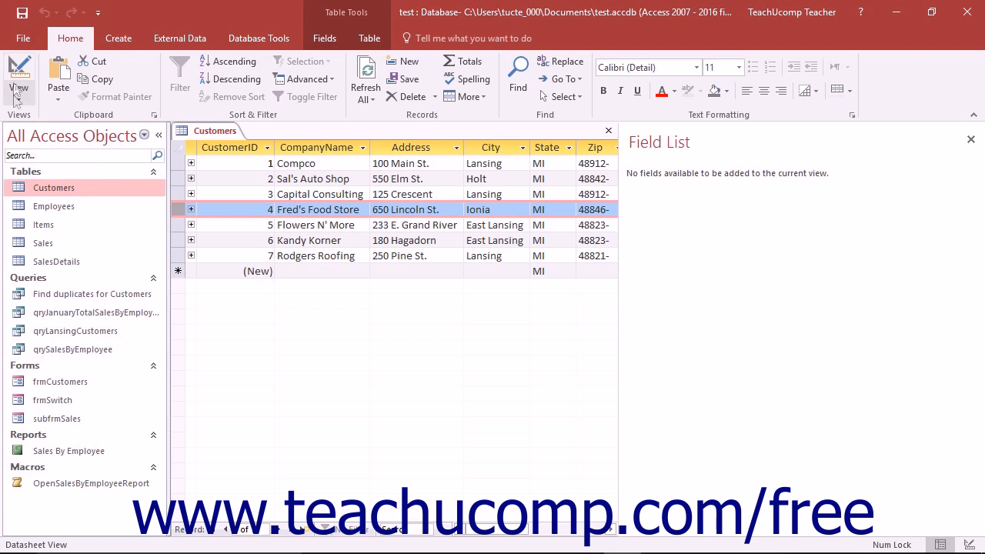
- Switch the Customers table to Design view showing CustomerID as AutoNumber and Short Text fields
{"action": "left_click", "coordinate": [18, 74]}
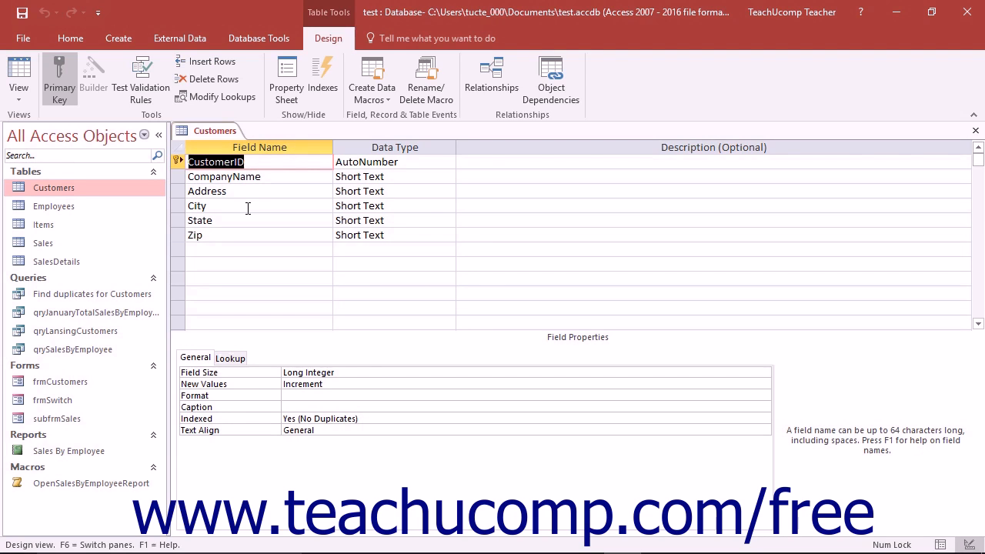
{"action": "mouse_move", "coordinate": [929, 168]}
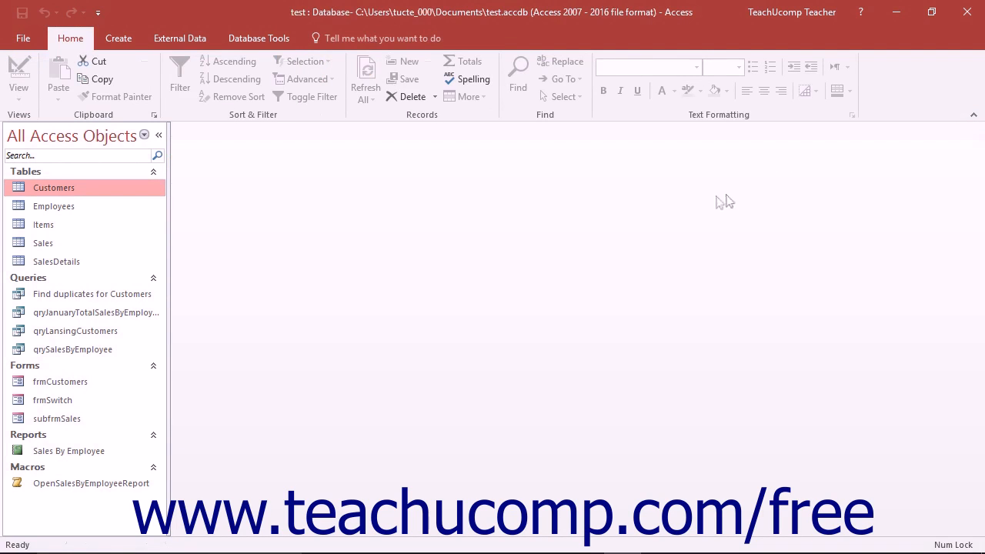
{"action": "mouse_move", "coordinate": [92, 294]}
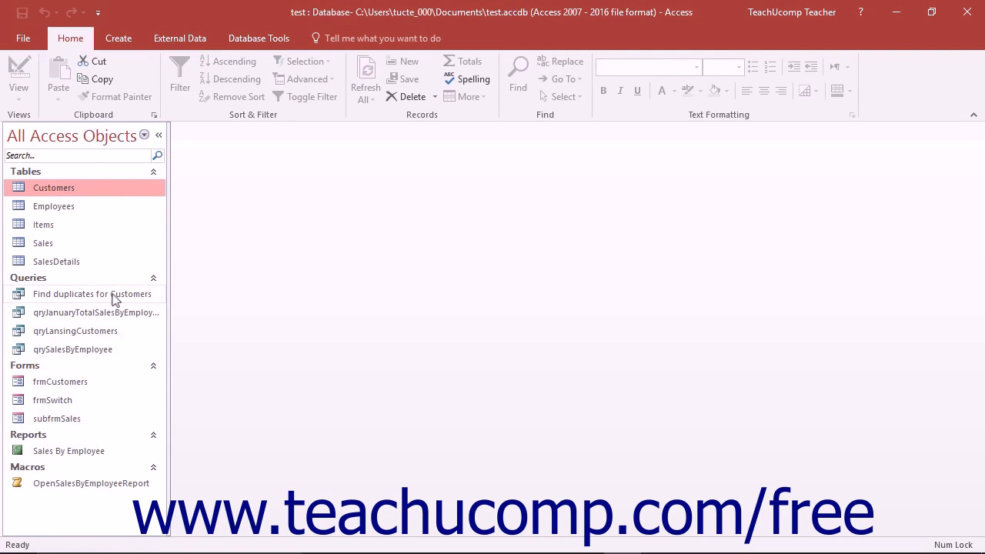
- Select the Find duplicates for Customers query, then the qryLansingCustomers query
{"action": "left_click", "coordinate": [93, 294]}
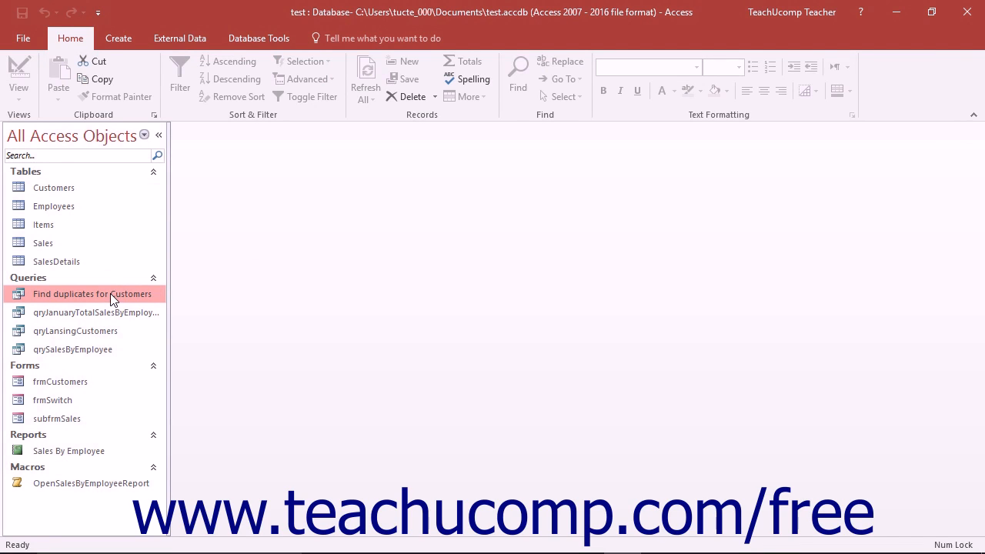
{"action": "left_click", "coordinate": [76, 329]}
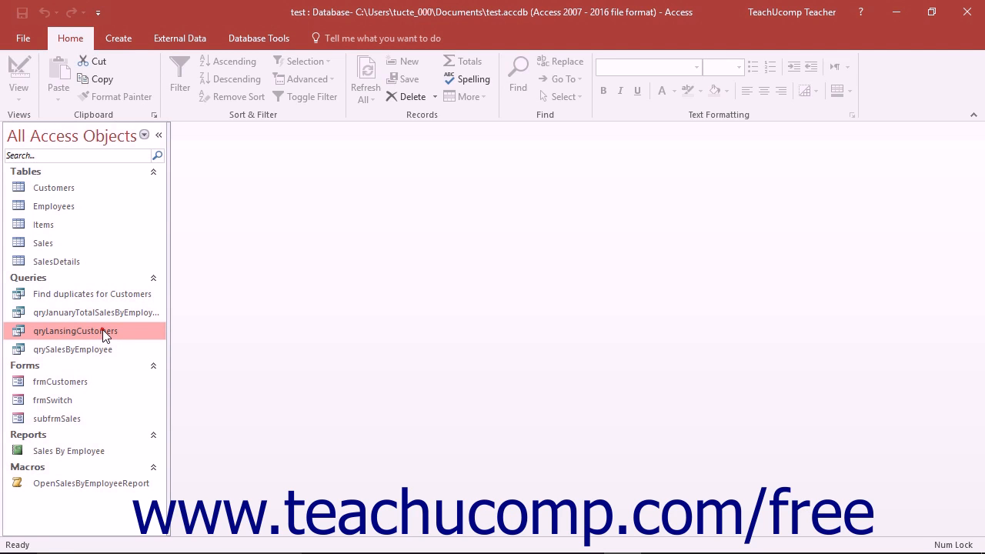
- Run qryLansingCustomers to see Capital Consulting, Compco and Rodgers Roofing, then close the results
{"action": "double_click", "coordinate": [75, 331]}
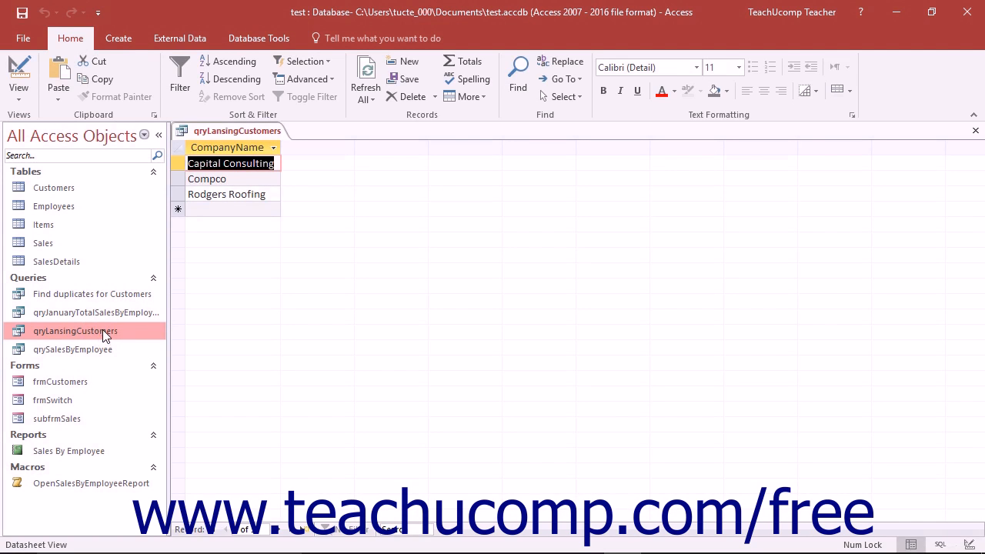
{"action": "mouse_move", "coordinate": [136, 338]}
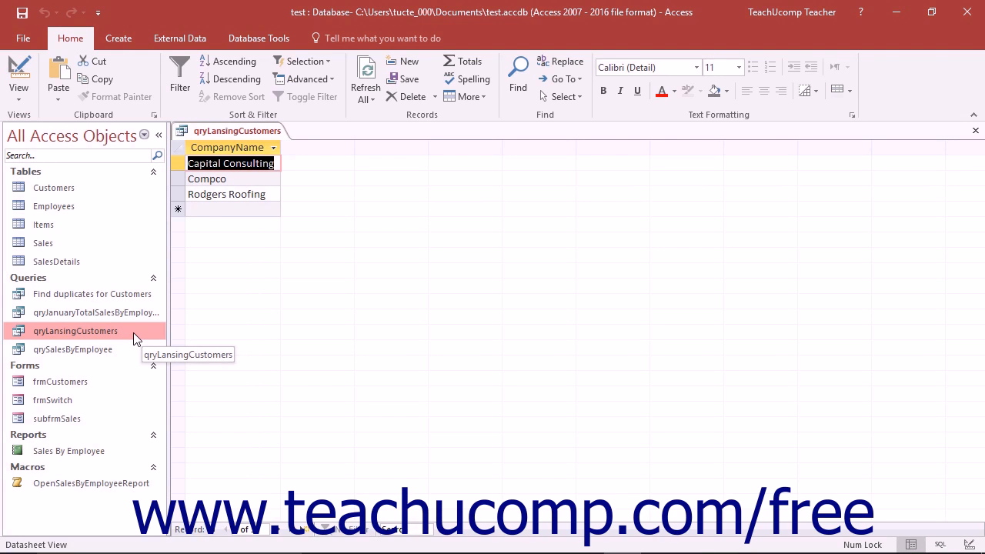
{"action": "mouse_move", "coordinate": [960, 158]}
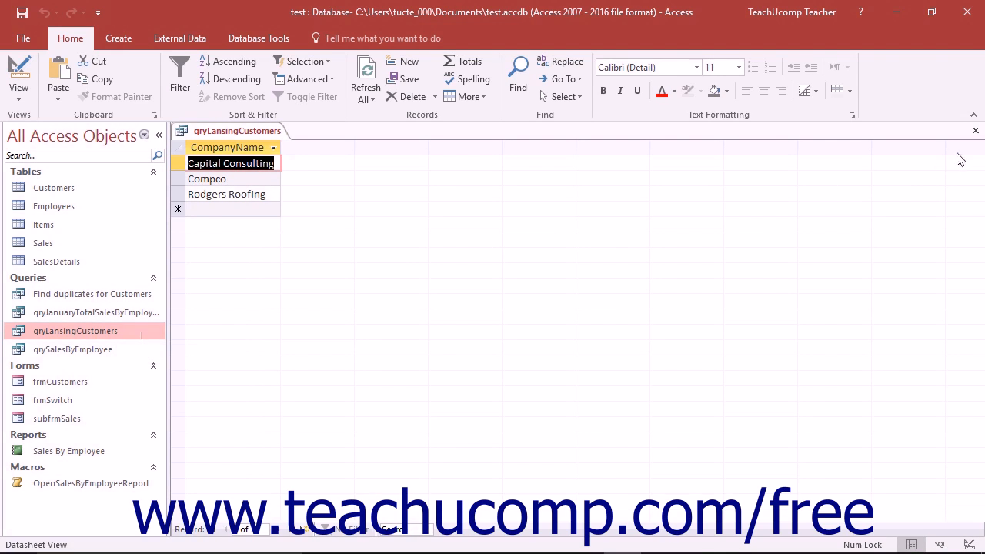
{"action": "left_click", "coordinate": [975, 129]}
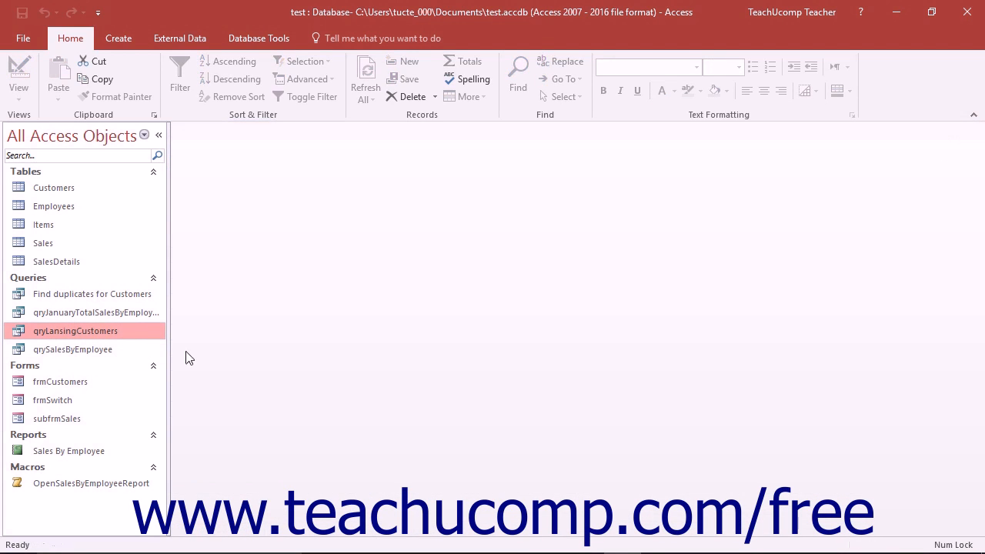
{"action": "mouse_move", "coordinate": [60, 382]}
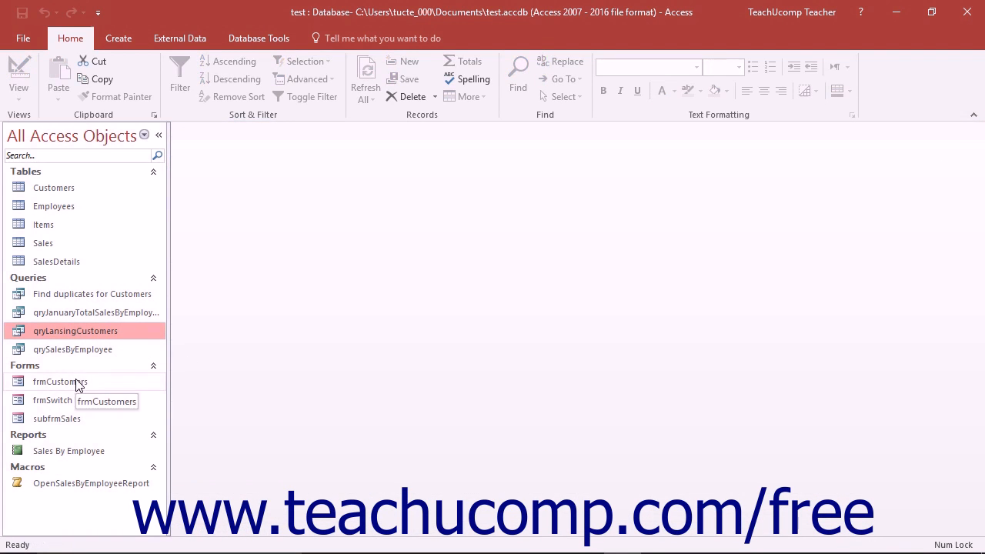
{"action": "double_click", "coordinate": [60, 382]}
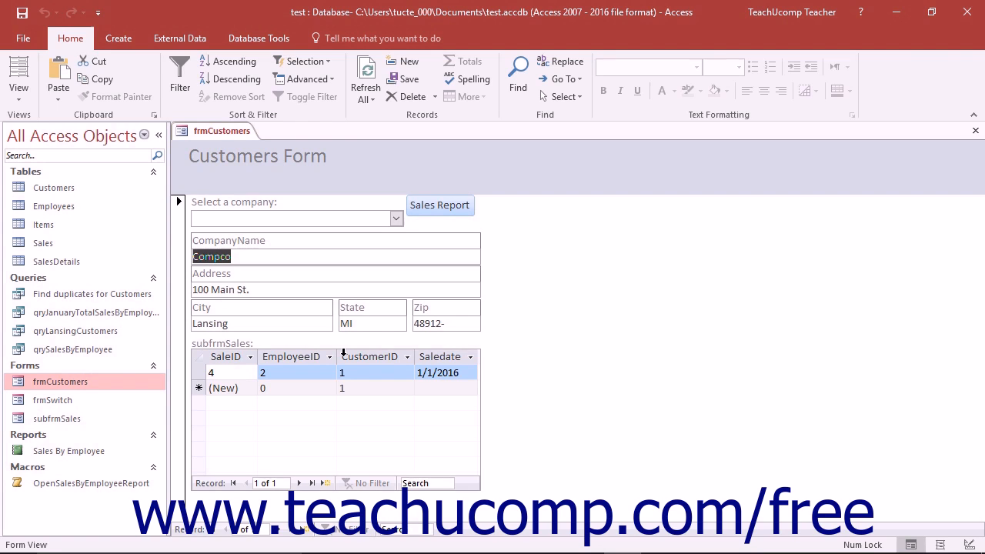
{"action": "left_click", "coordinate": [975, 129]}
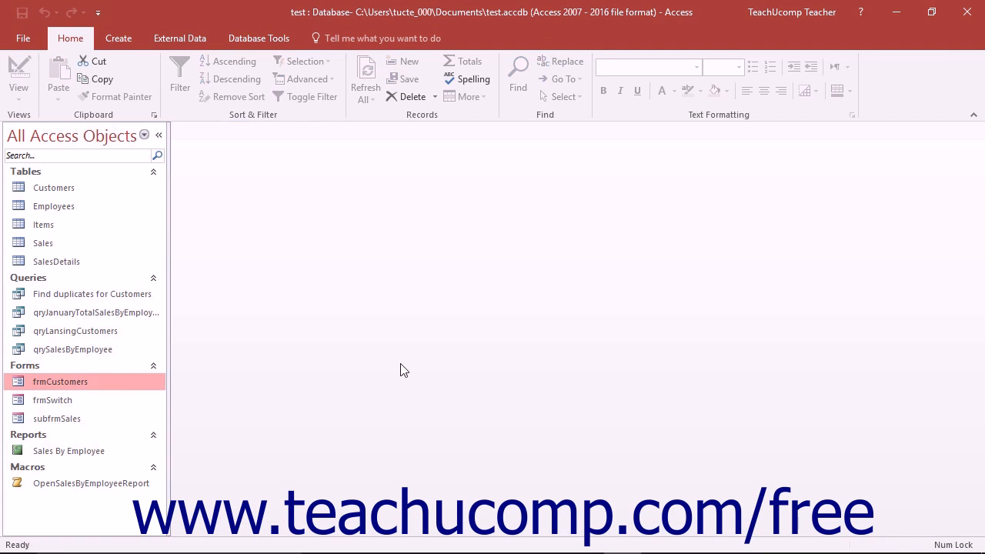
{"action": "mouse_move", "coordinate": [76, 451]}
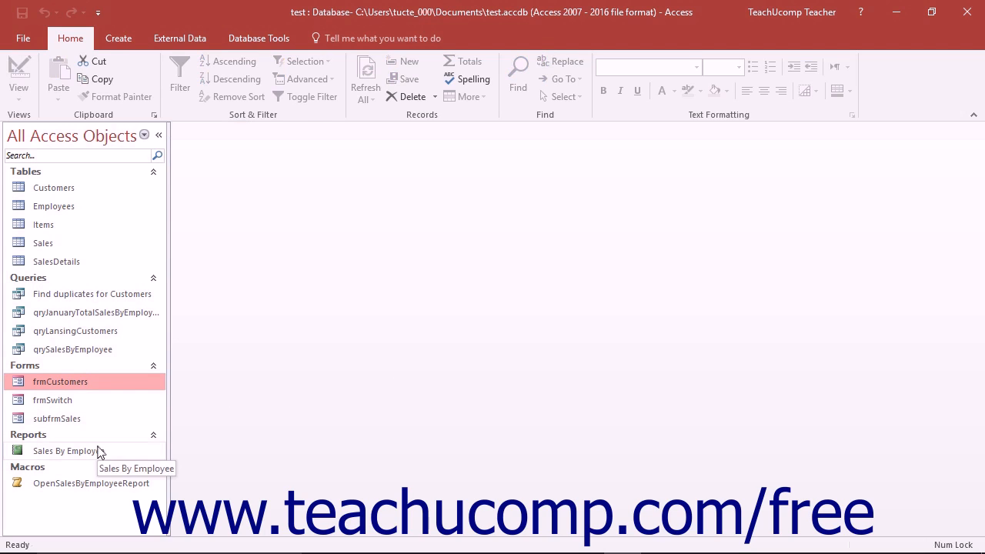
{"action": "left_click", "coordinate": [65, 451]}
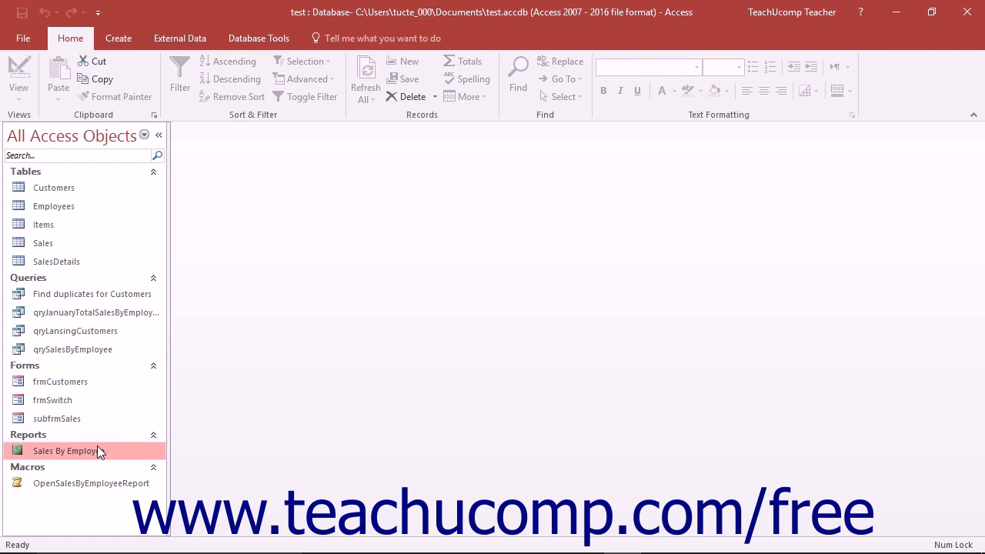
{"action": "double_click", "coordinate": [65, 449]}
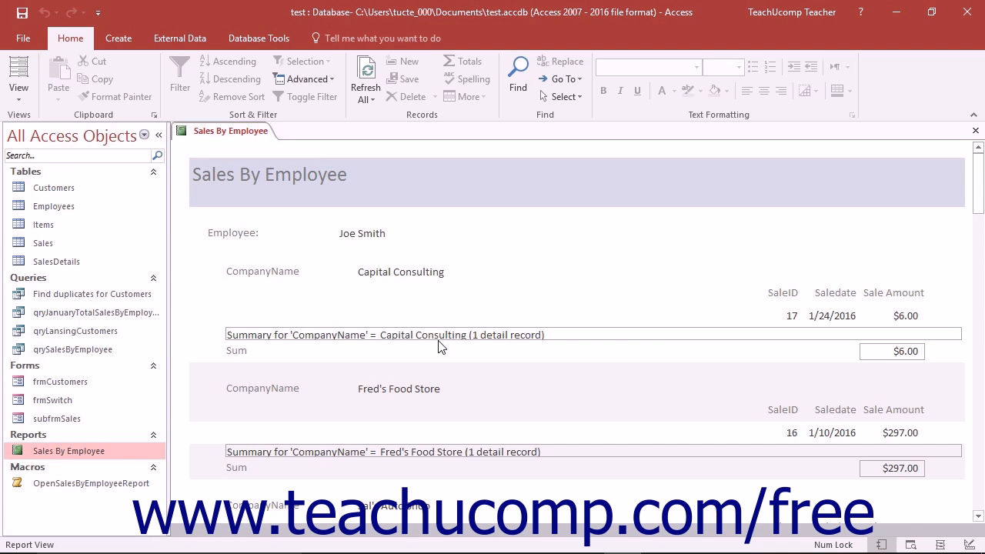
{"action": "scroll", "scroll_direction": "down", "scroll_amount": 3}
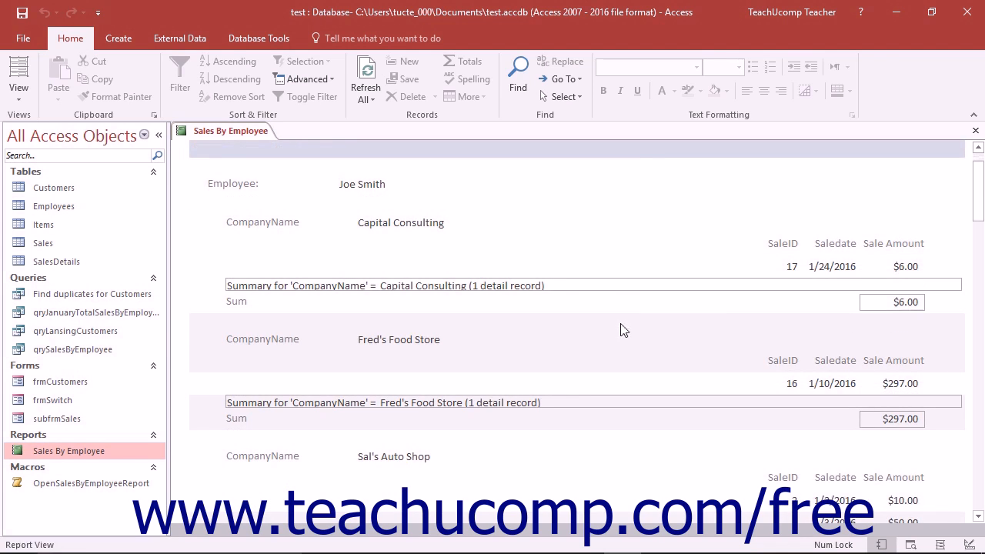
{"action": "scroll", "scroll_direction": "up", "scroll_amount": 3}
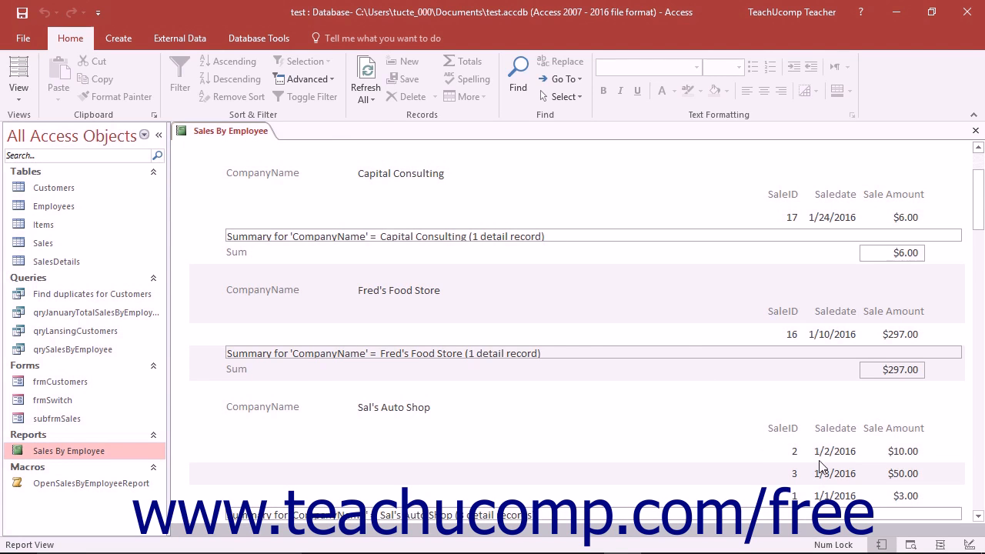
{"action": "scroll", "scroll_direction": "down", "scroll_amount": 3}
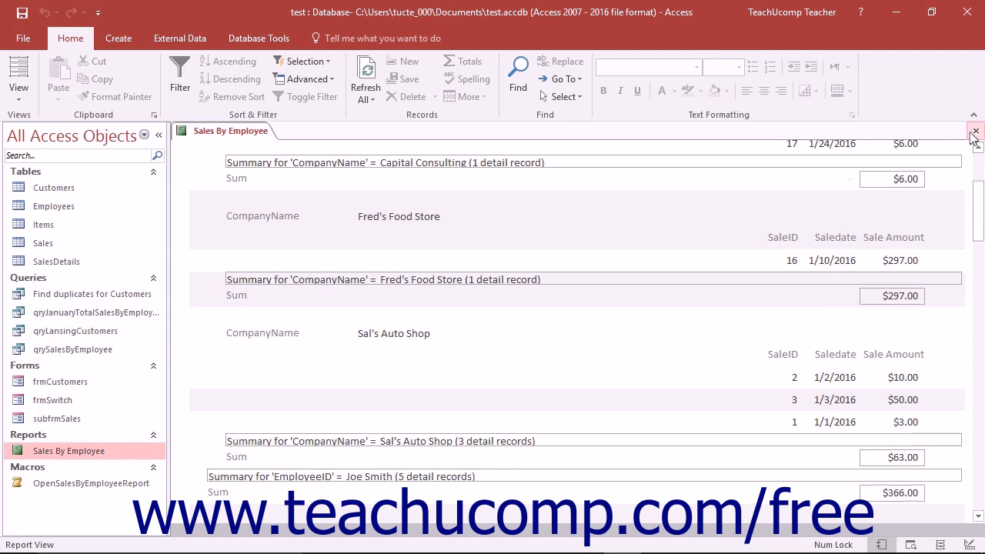
{"action": "left_click", "coordinate": [976, 130]}
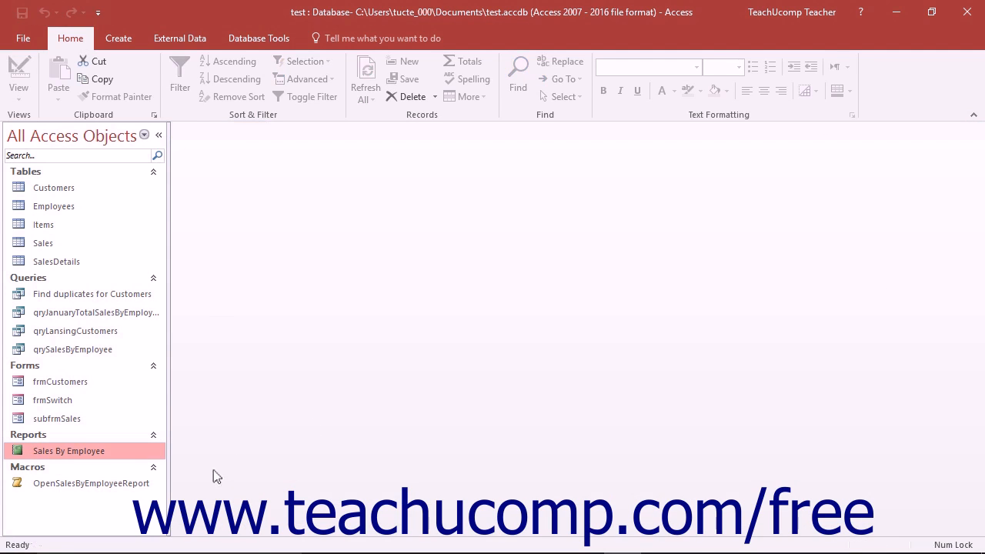
{"action": "mouse_move", "coordinate": [91, 483]}
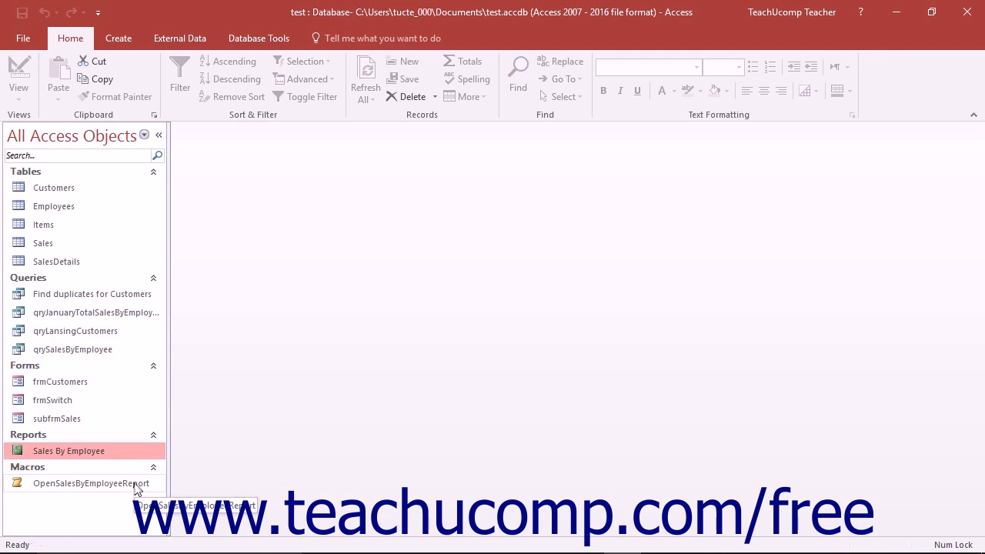
- Show the OpenSalesByEmployeeReport macro in Design view with its OpenReport Print Preview action
{"action": "right_click", "coordinate": [89, 483]}
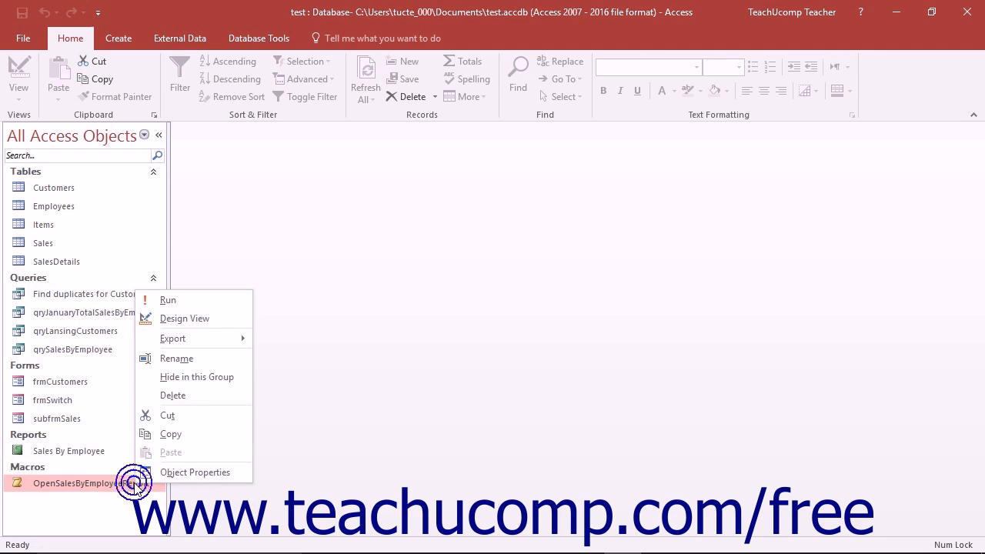
{"action": "left_click", "coordinate": [185, 316]}
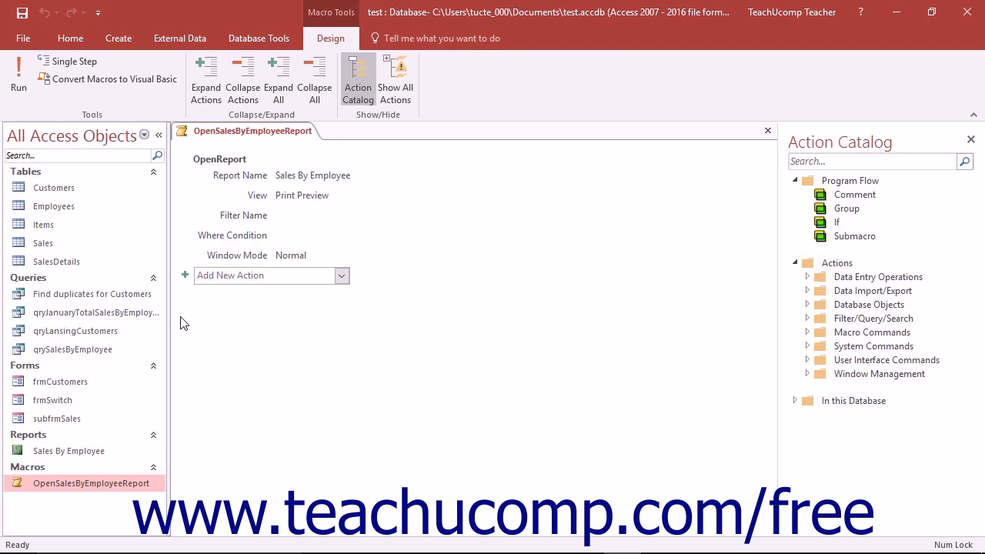
- Close the macro design and show the Create tab's Module options in Macros & Code
{"action": "left_click", "coordinate": [766, 130]}
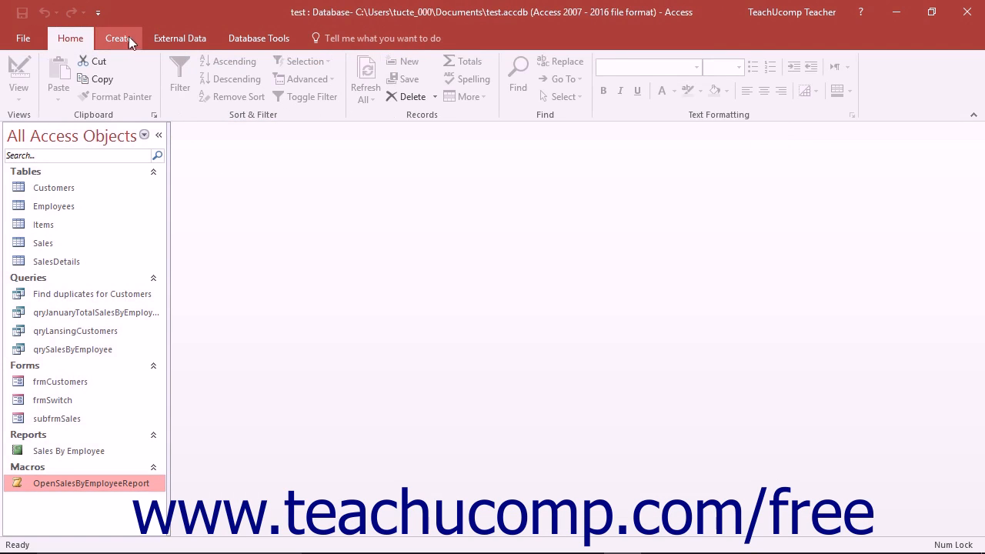
{"action": "left_click", "coordinate": [117, 37]}
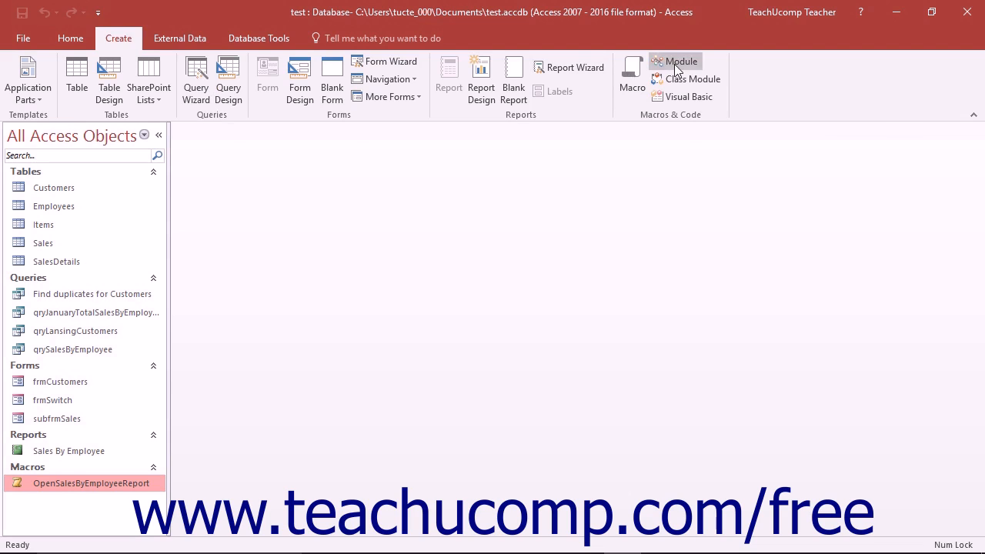
{"action": "left_click", "coordinate": [674, 62]}
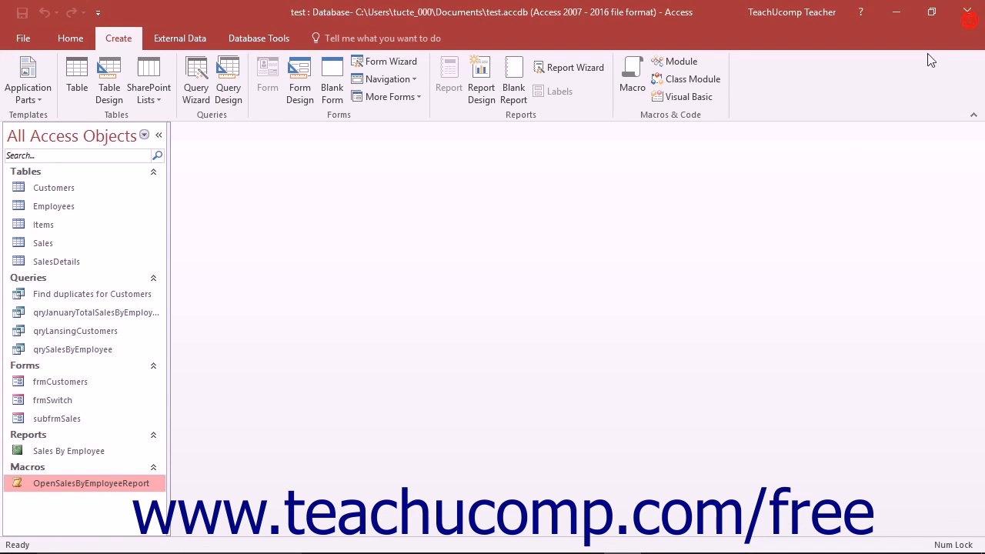
{"action": "mouse_move", "coordinate": [492, 229]}
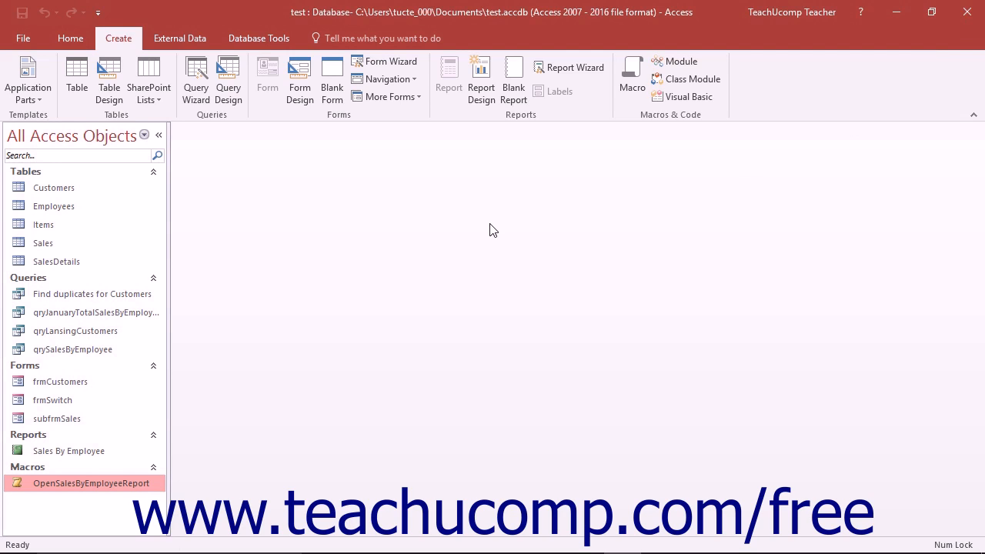
{"action": "mouse_move", "coordinate": [60, 381]}
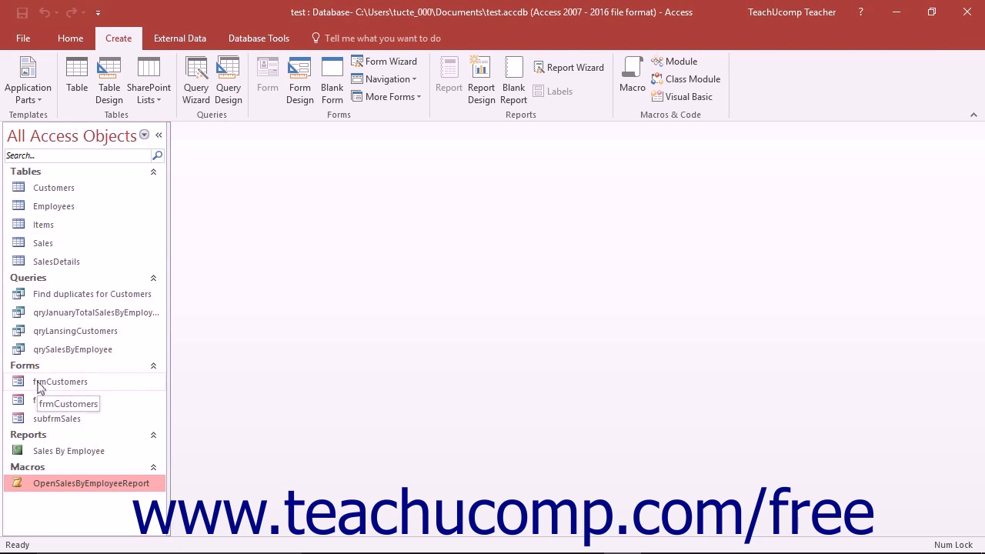
{"action": "left_click", "coordinate": [60, 382]}
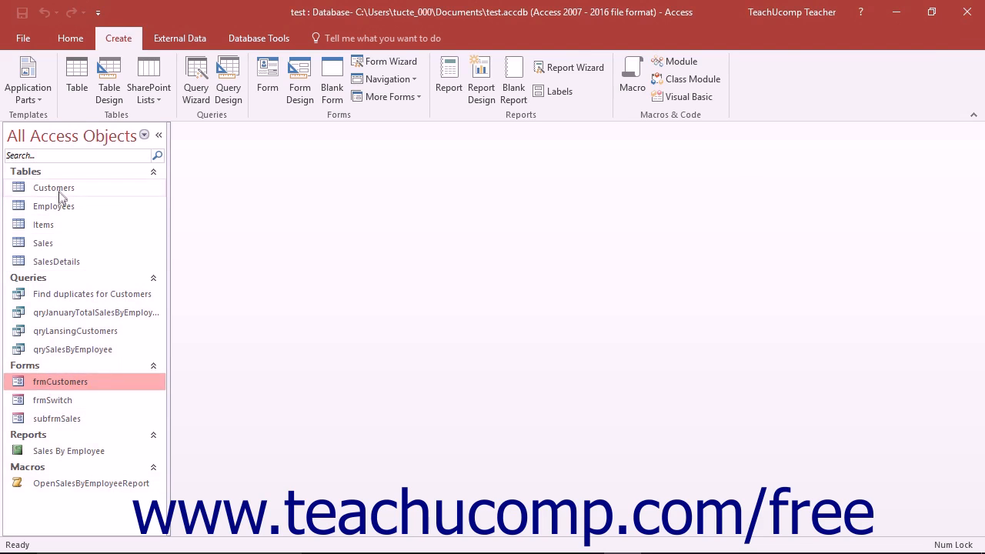
{"action": "left_click", "coordinate": [53, 188]}
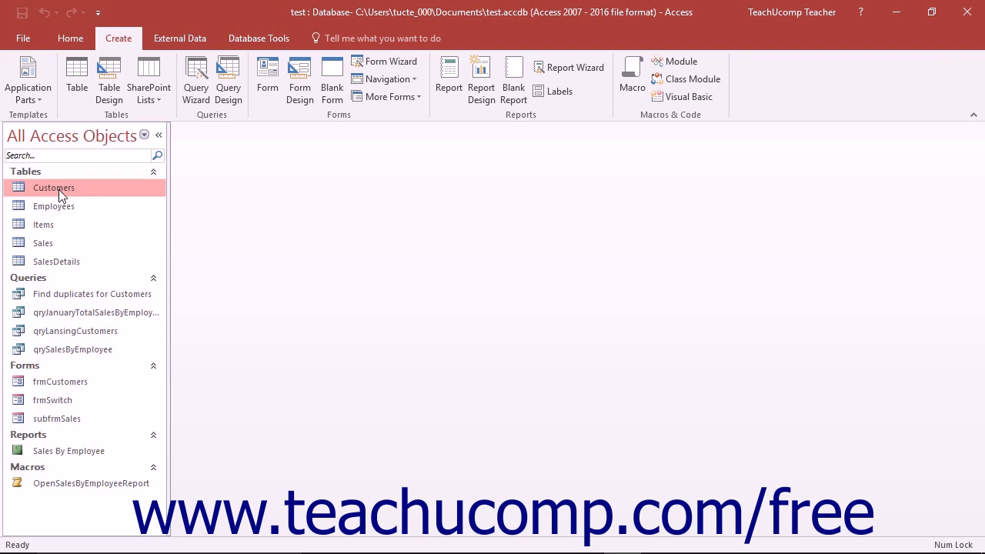
{"action": "left_click", "coordinate": [73, 331]}
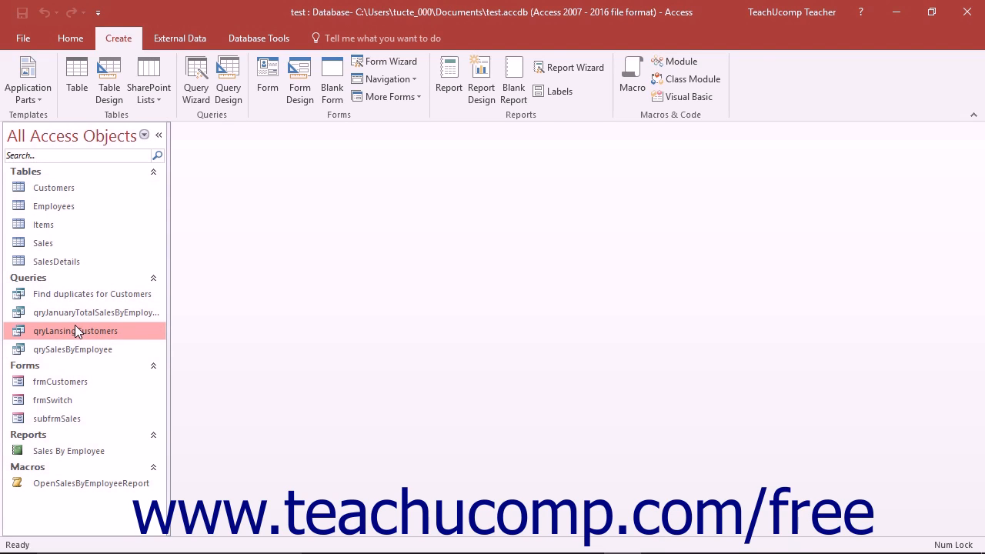
{"action": "left_click", "coordinate": [68, 449]}
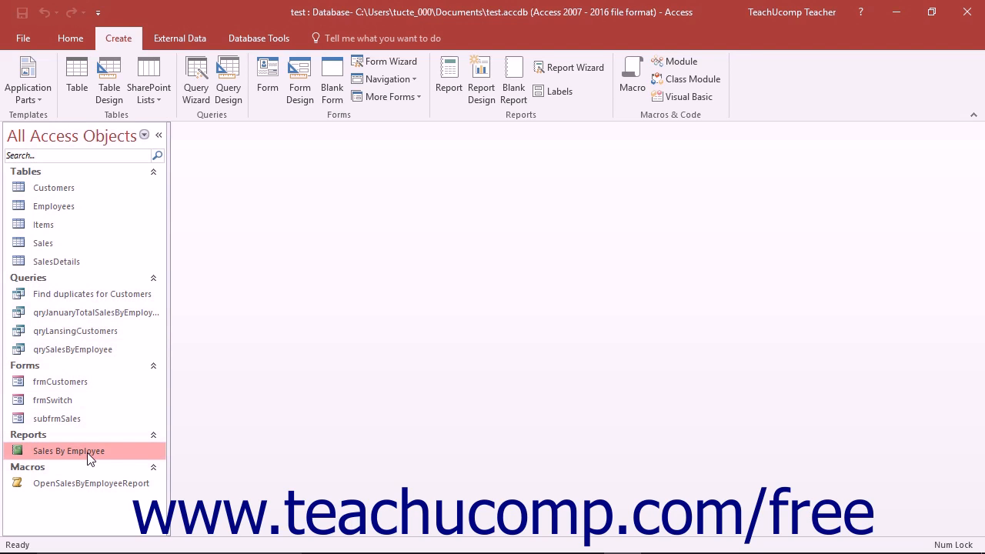
{"action": "mouse_move", "coordinate": [91, 486]}
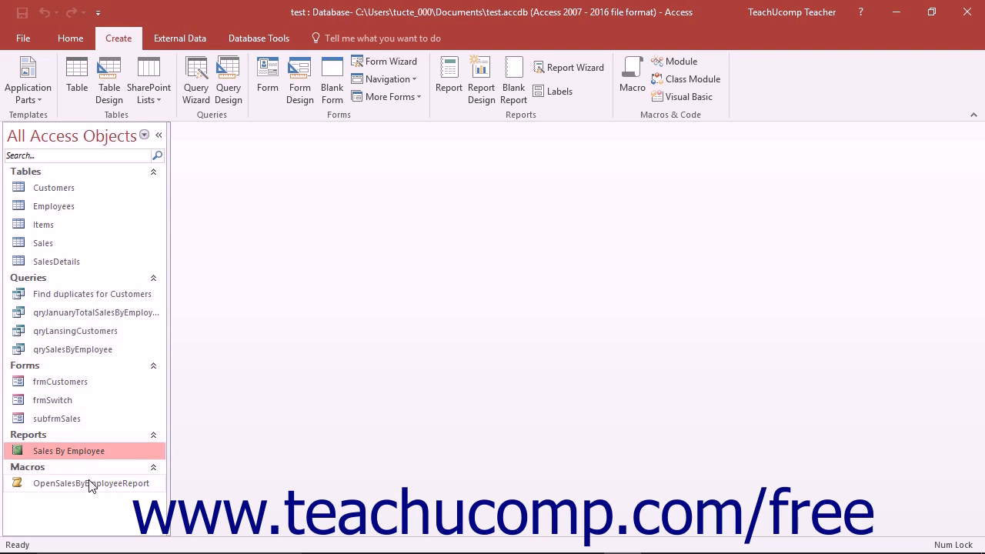
{"action": "left_click", "coordinate": [91, 483]}
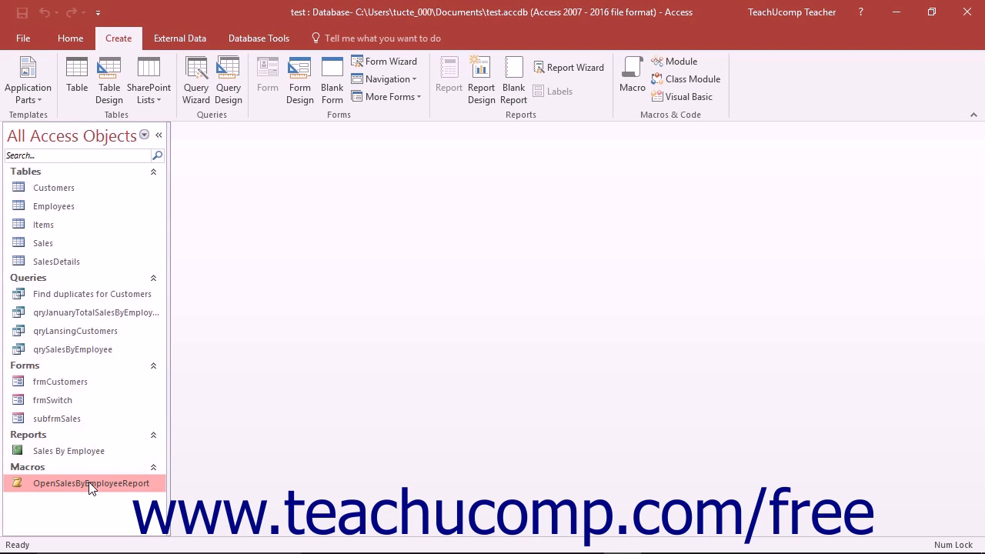